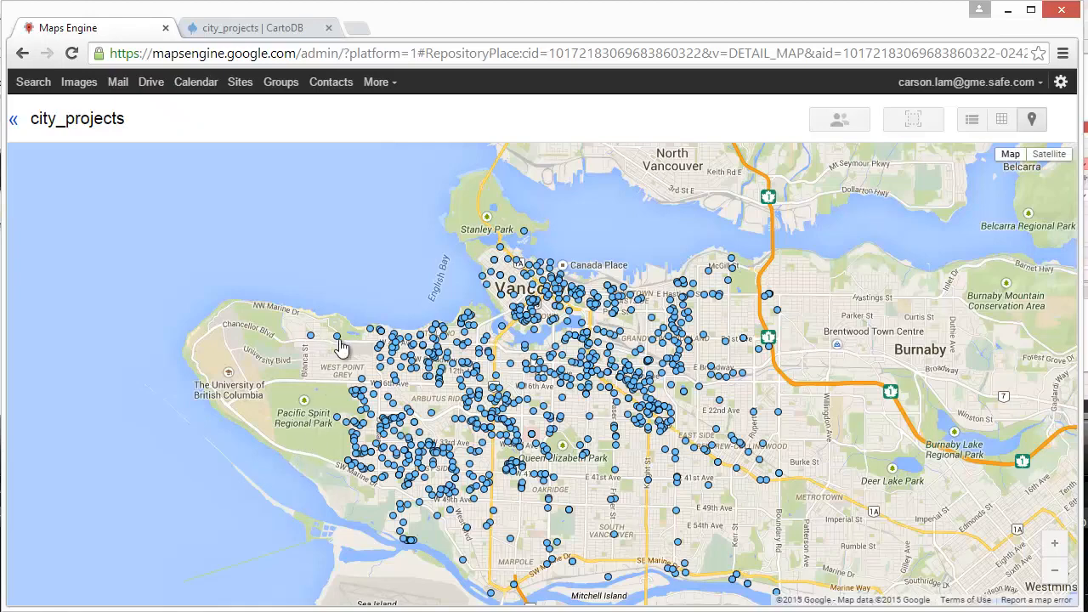
View one city project's details in Maps Engine, then the matching CartoDB city_projects map
click(338, 337)
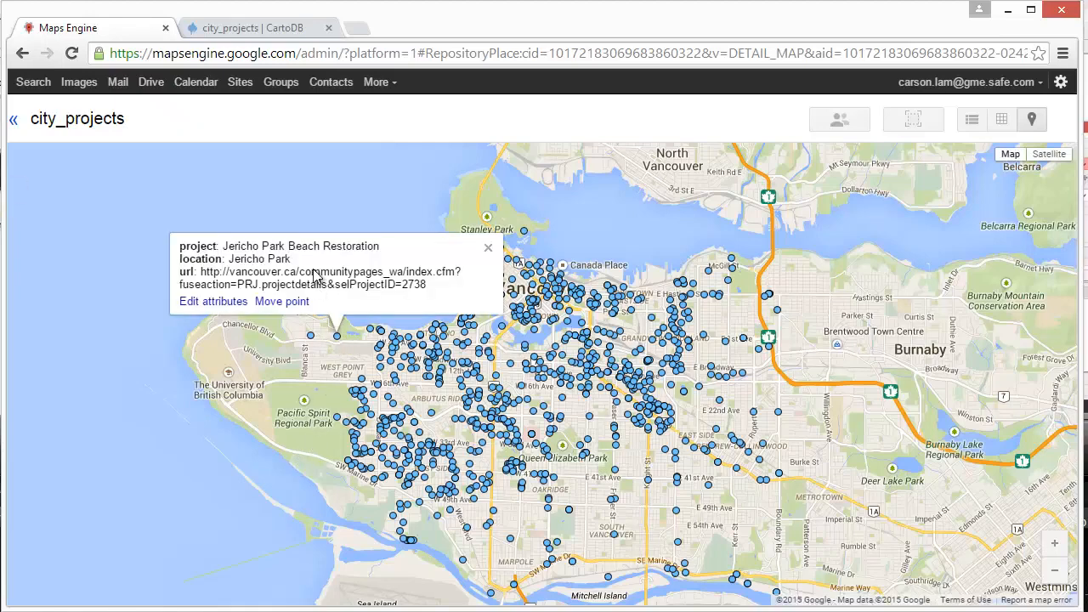
click(255, 27)
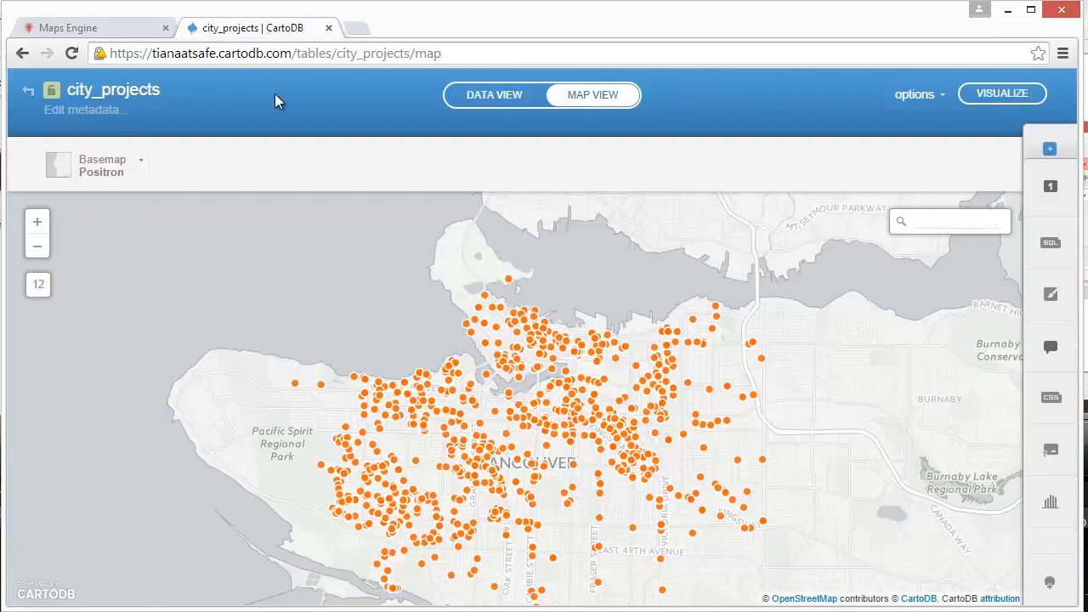
click(321, 383)
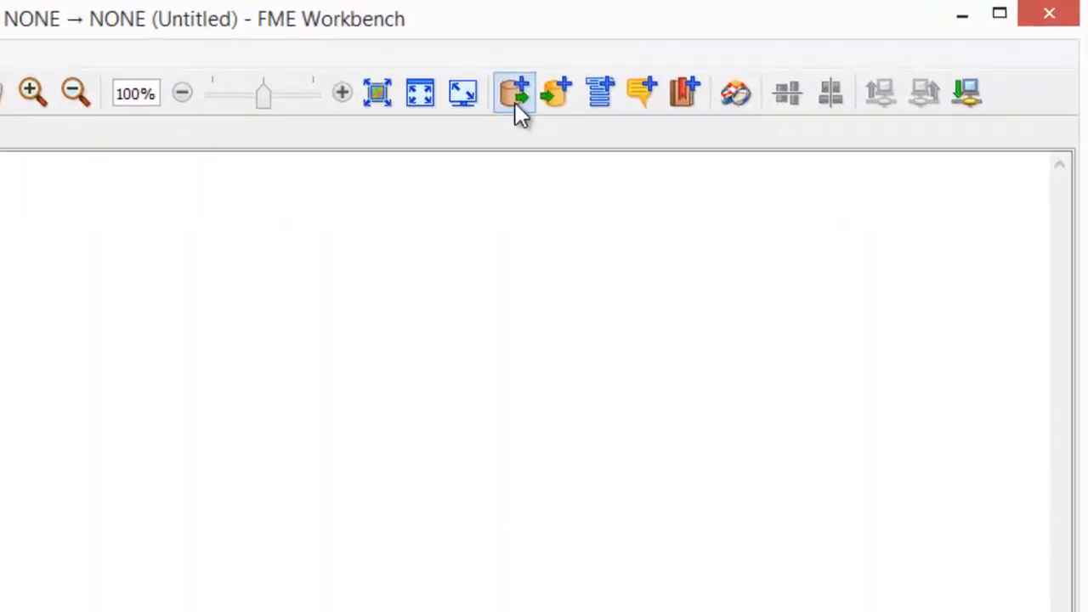
Start a new reader with Google Maps Engine (GME) Tables format
click(514, 91)
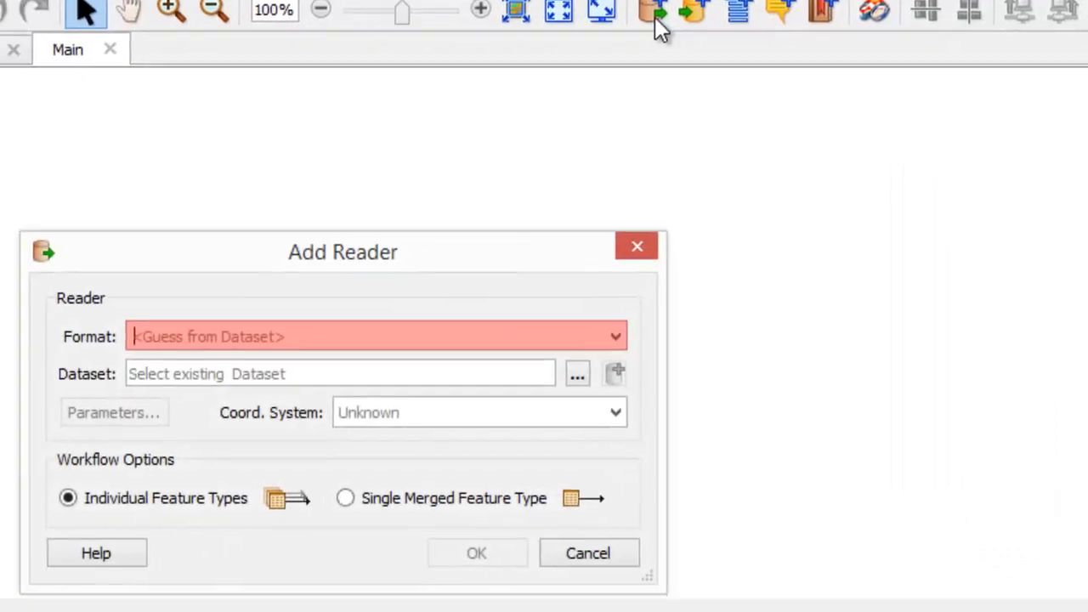
text(gme)
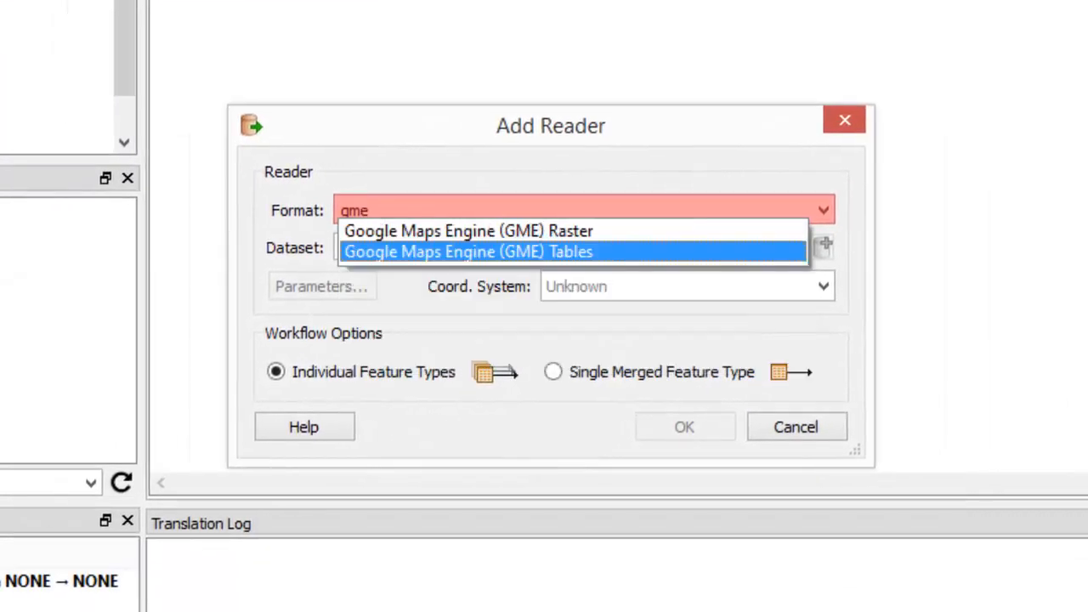
mouse_move(621, 257)
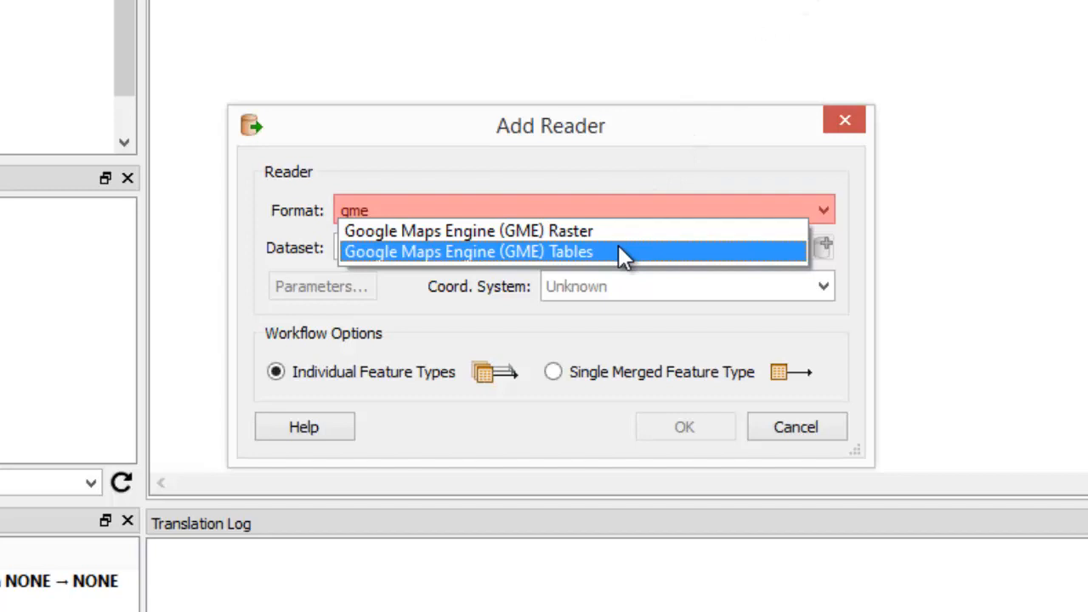
click(468, 251)
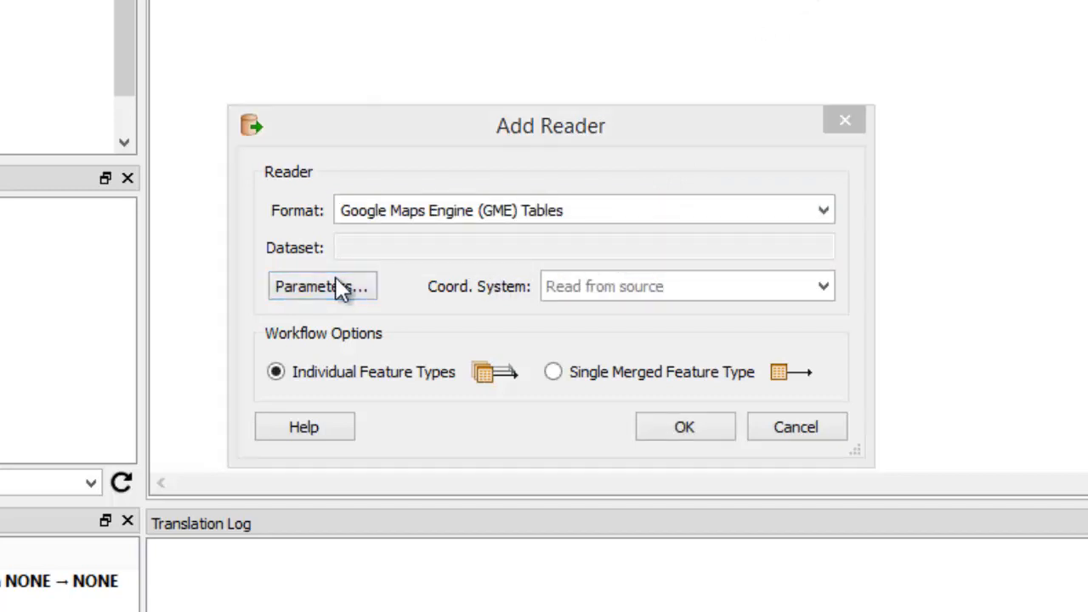
Sign in to Google, authorize FME, and choose the city_projects table for the reader
click(321, 285)
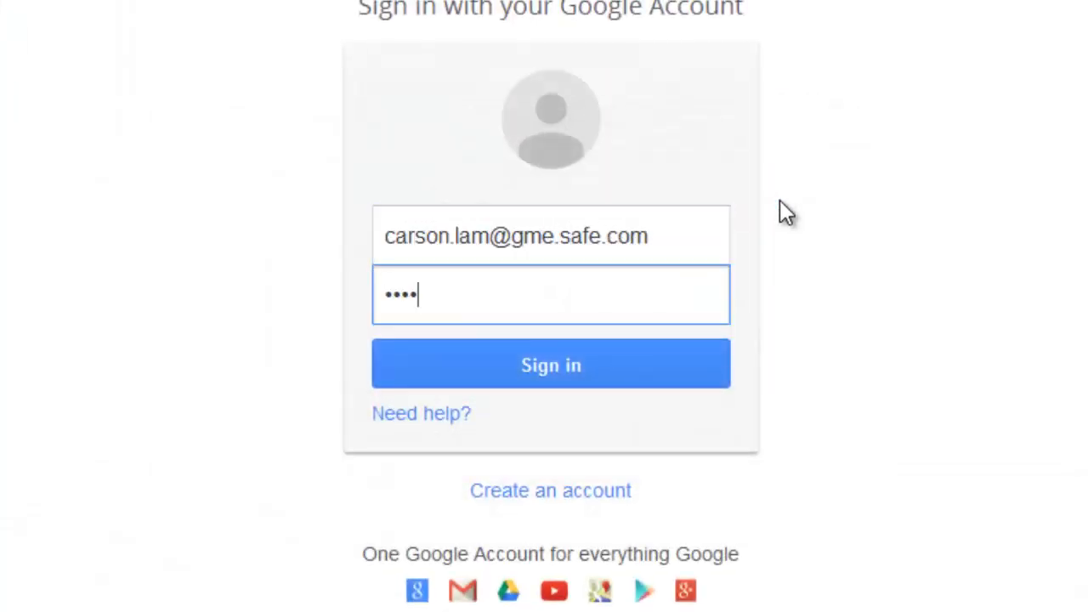
click(550, 364)
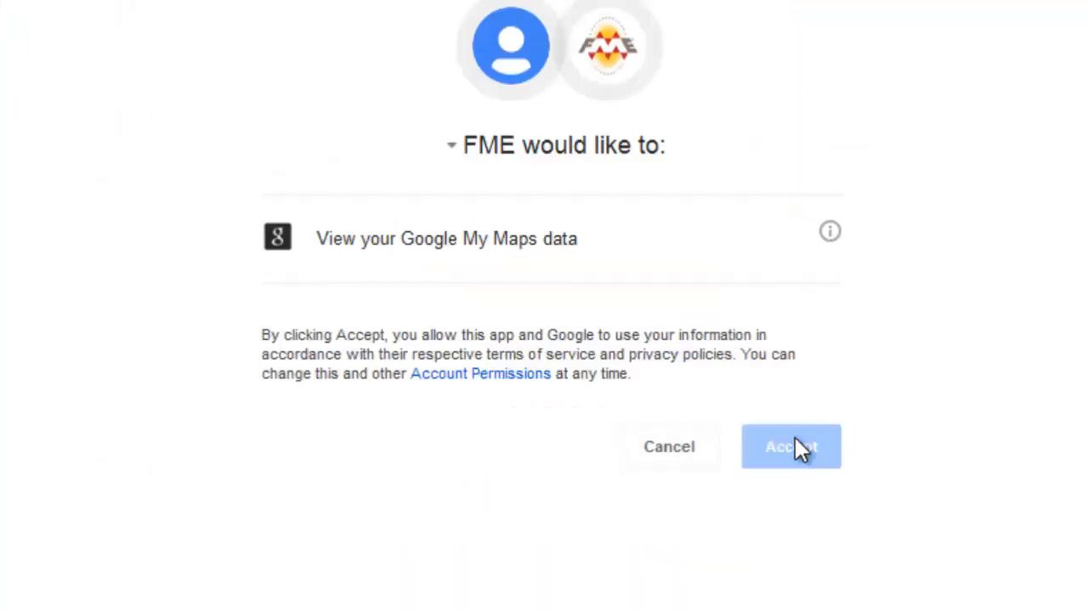
click(790, 446)
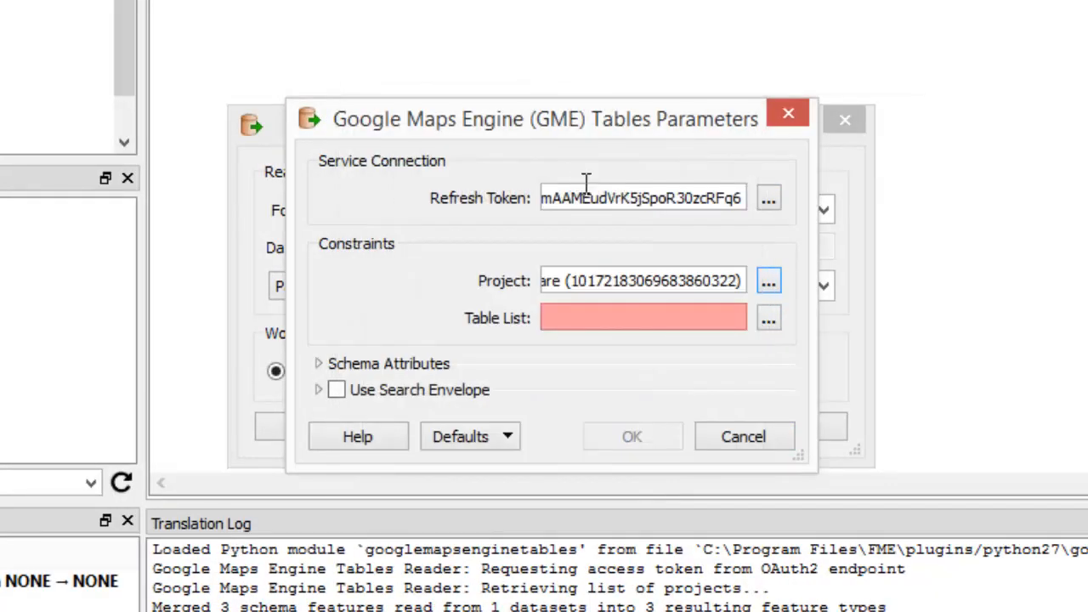
click(768, 317)
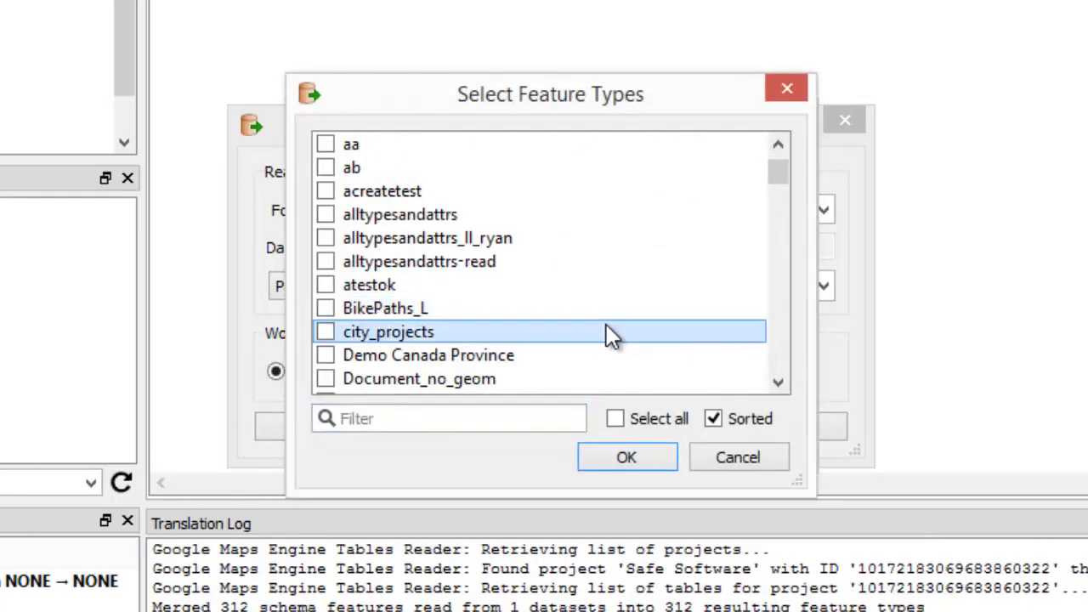
click(627, 457)
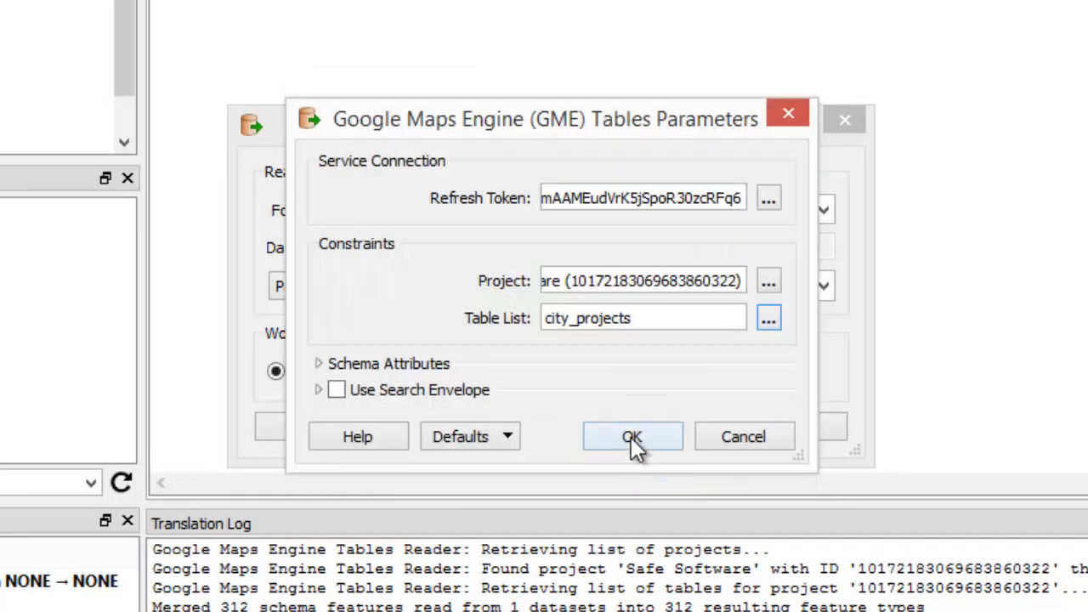
click(633, 436)
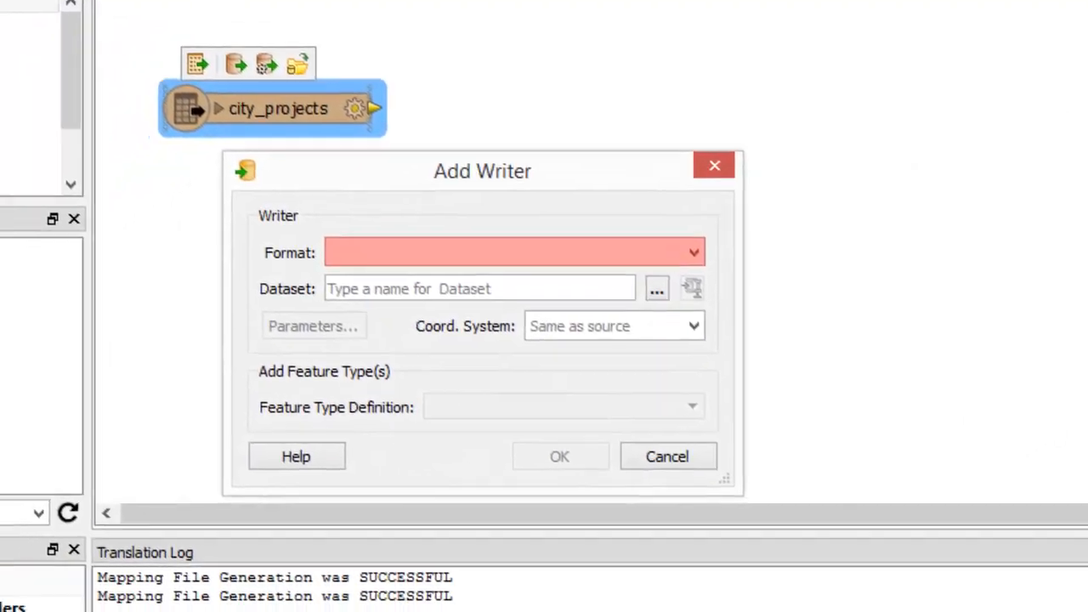
Add a CartoDB writer for account tianaatsa with its API key from CartoDB's API keys page
text(carto)
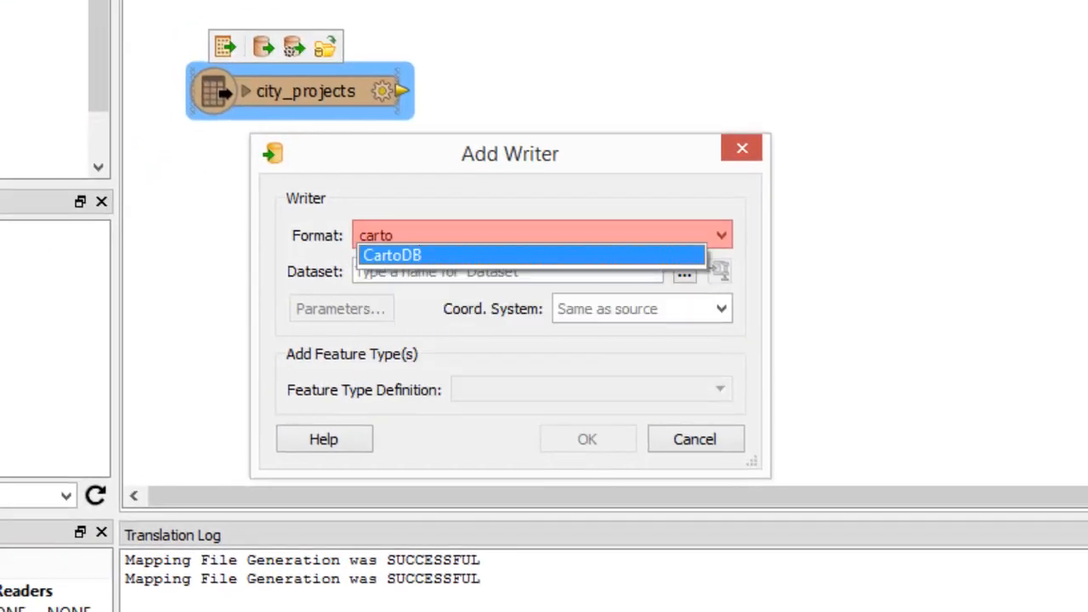
click(392, 255)
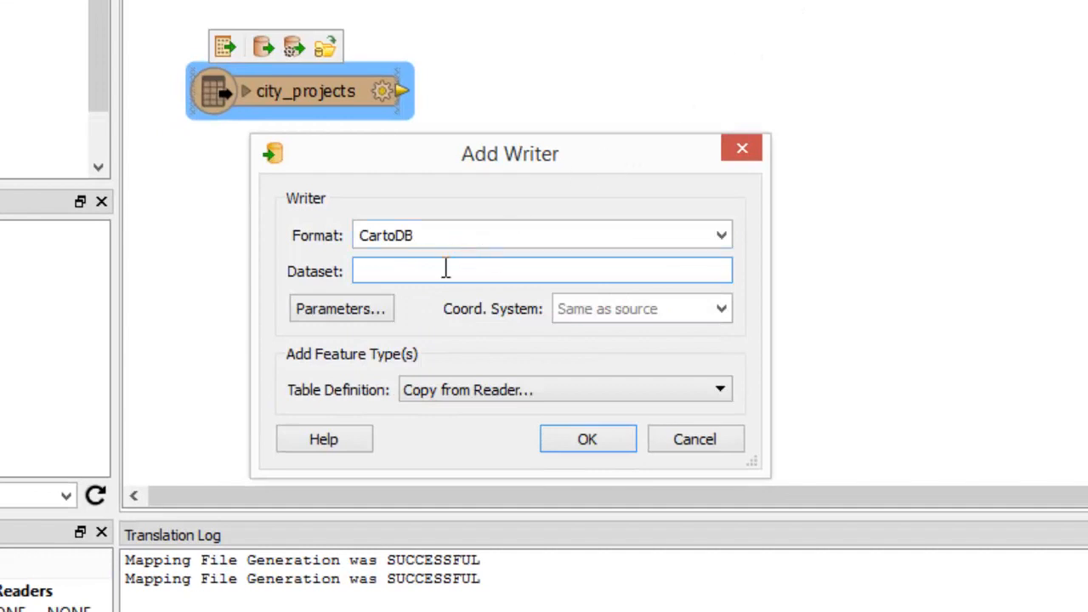
click(341, 307)
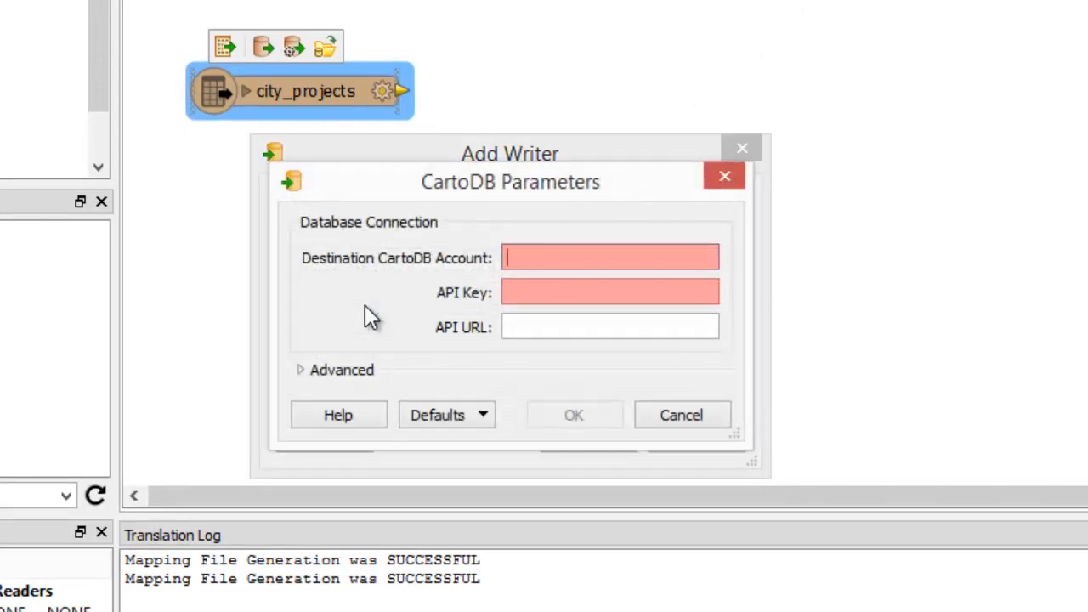
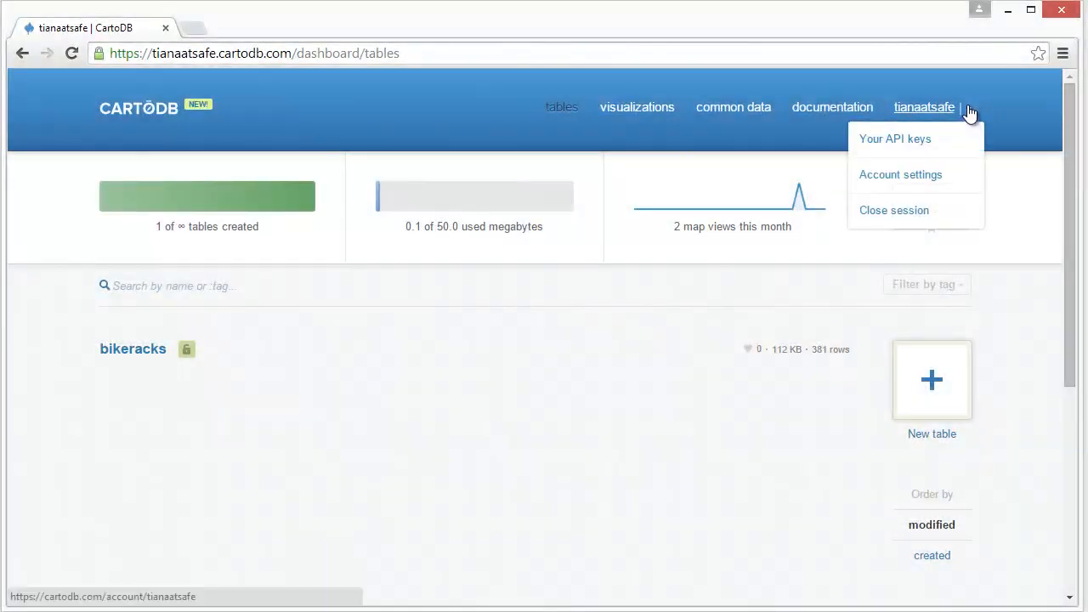
click(895, 138)
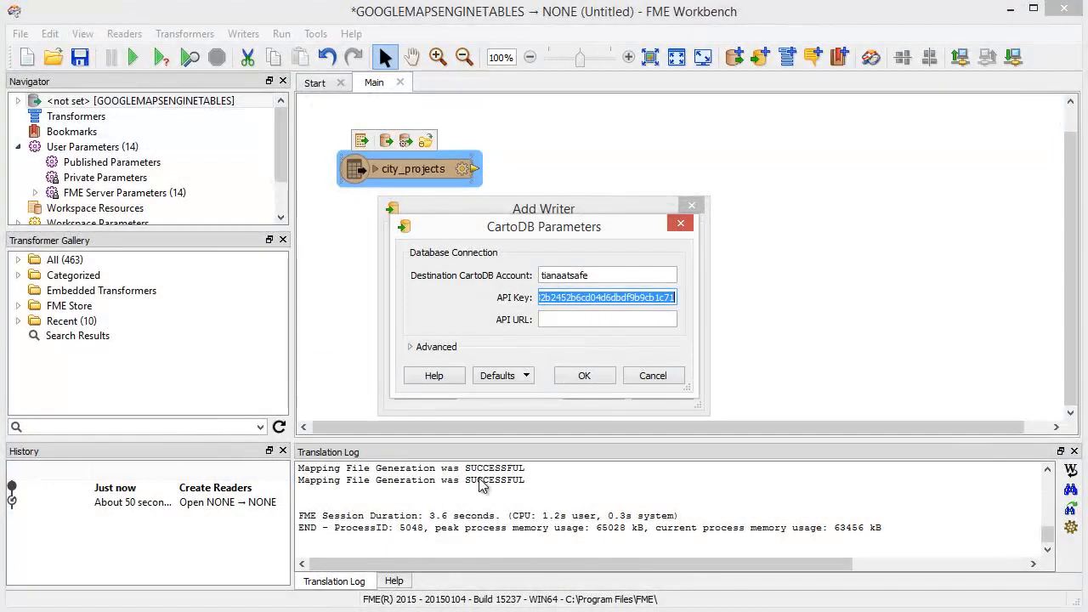
click(584, 375)
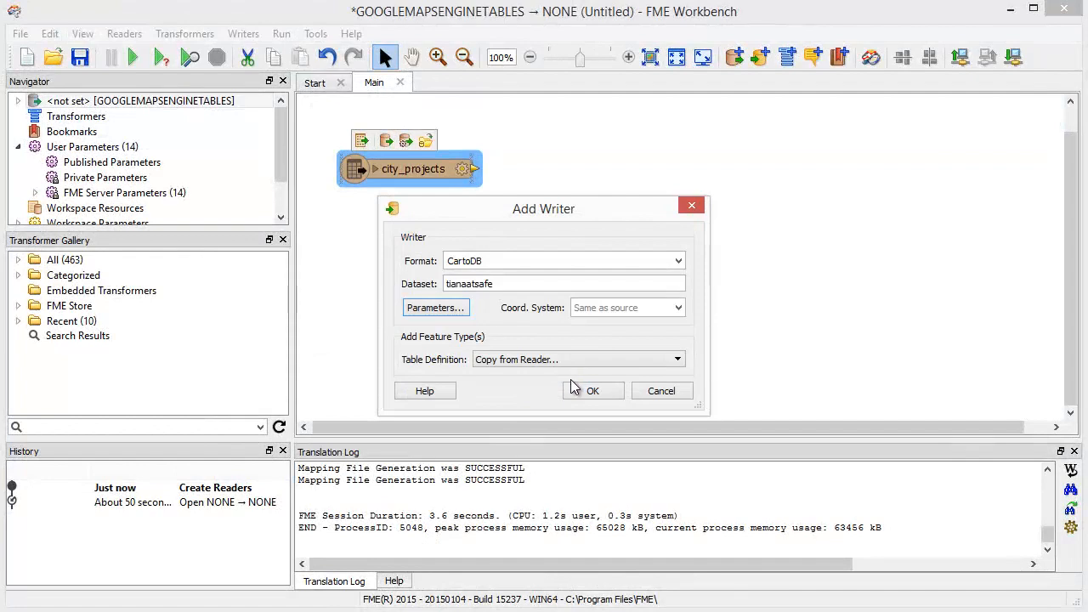
click(593, 390)
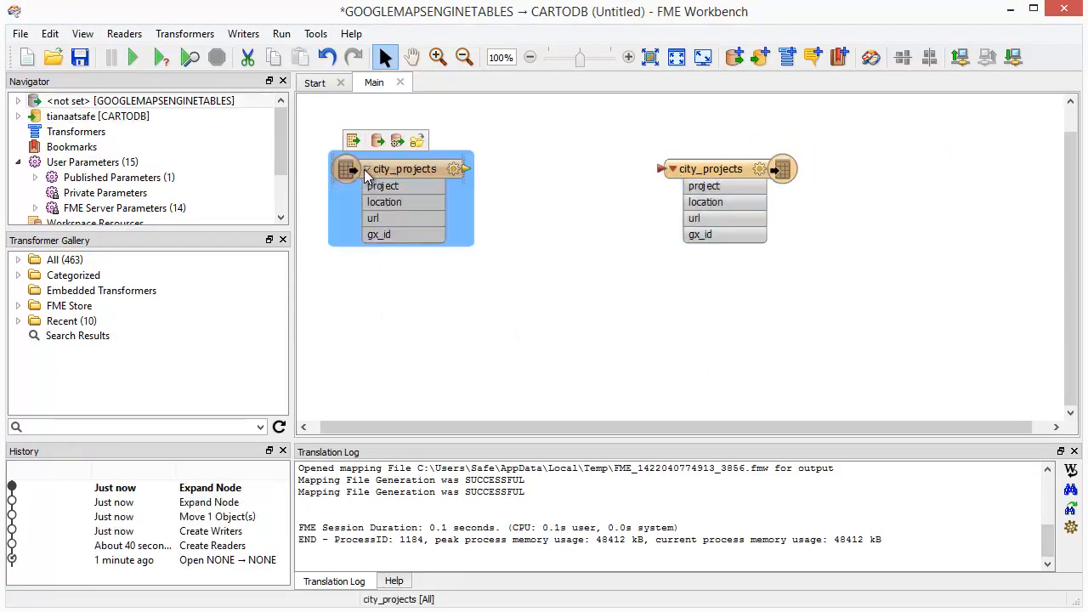
Connect the city_projects reader to the CartoDB writer and delete the gx_id attribute
drag(466, 168, 662, 168)
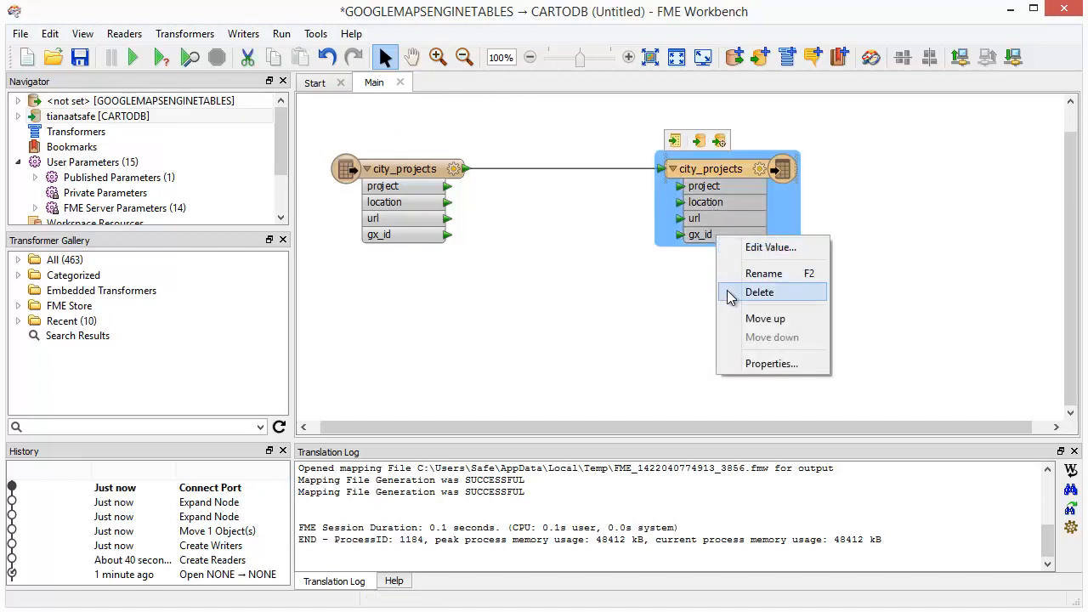
click(760, 291)
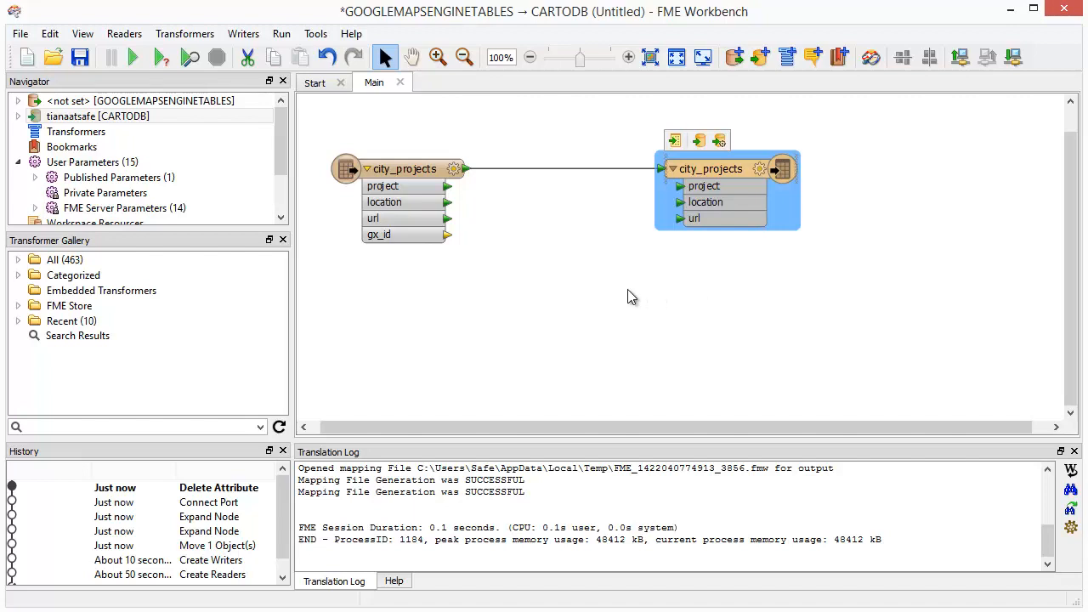
click(527, 234)
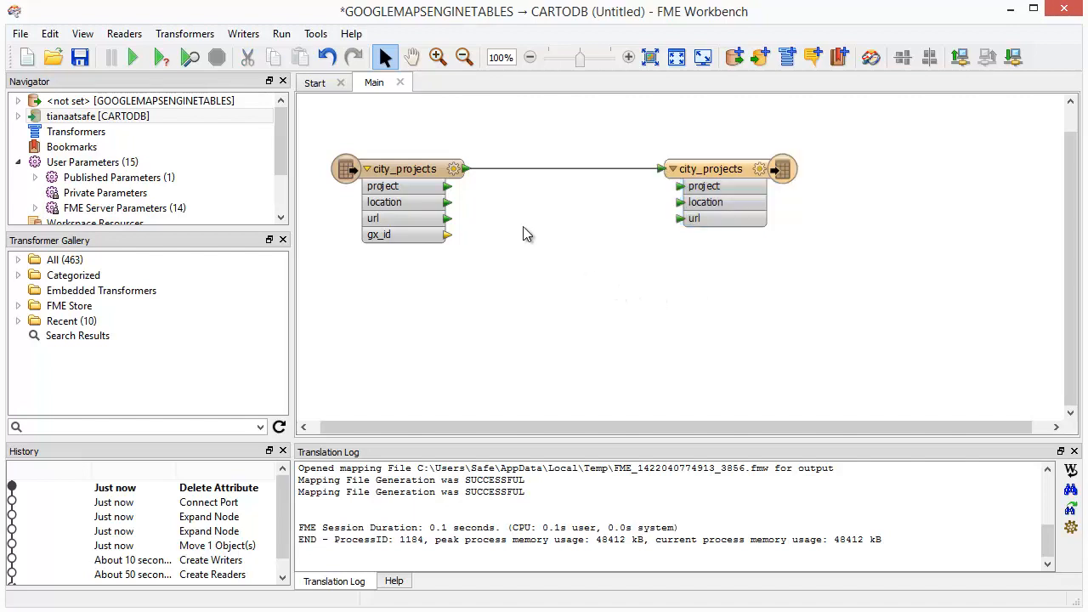
click(133, 56)
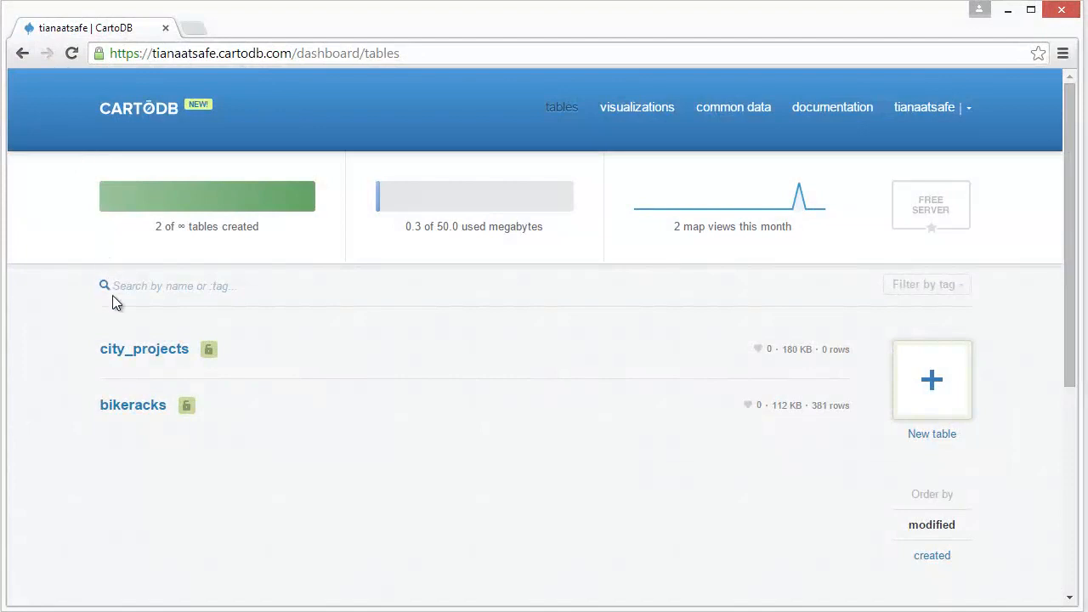
Open the city_projects table in CartoDB, switch to map view, and choose infowindow fields
click(144, 348)
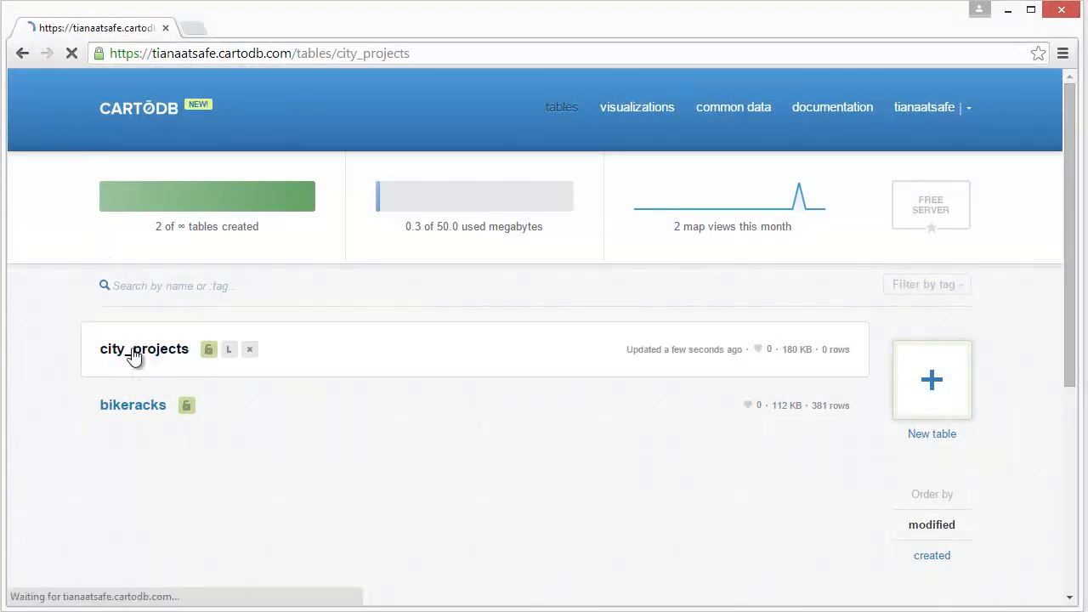
click(144, 349)
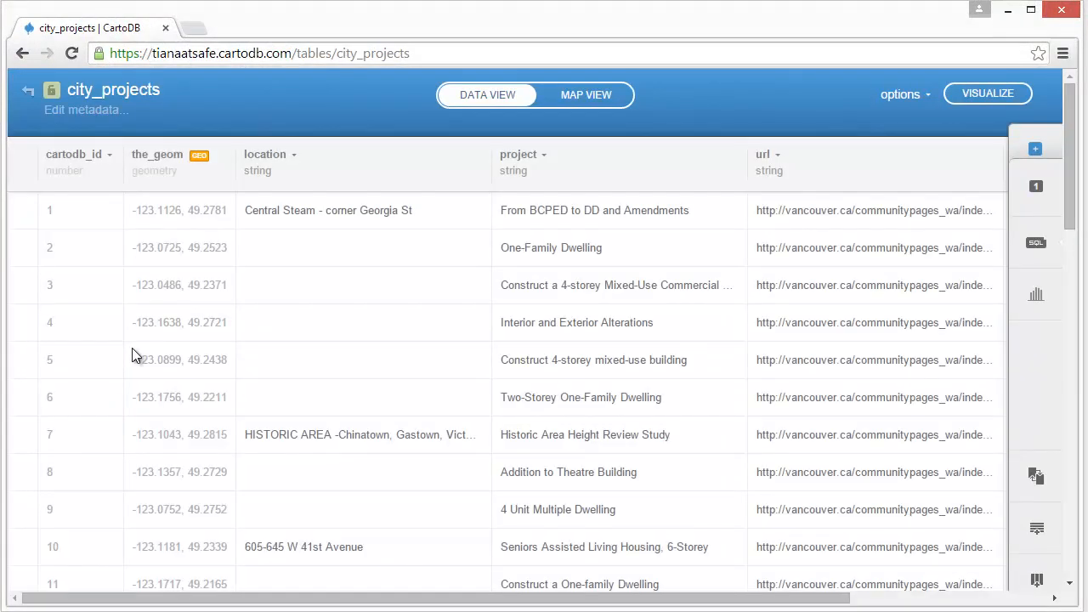
click(585, 94)
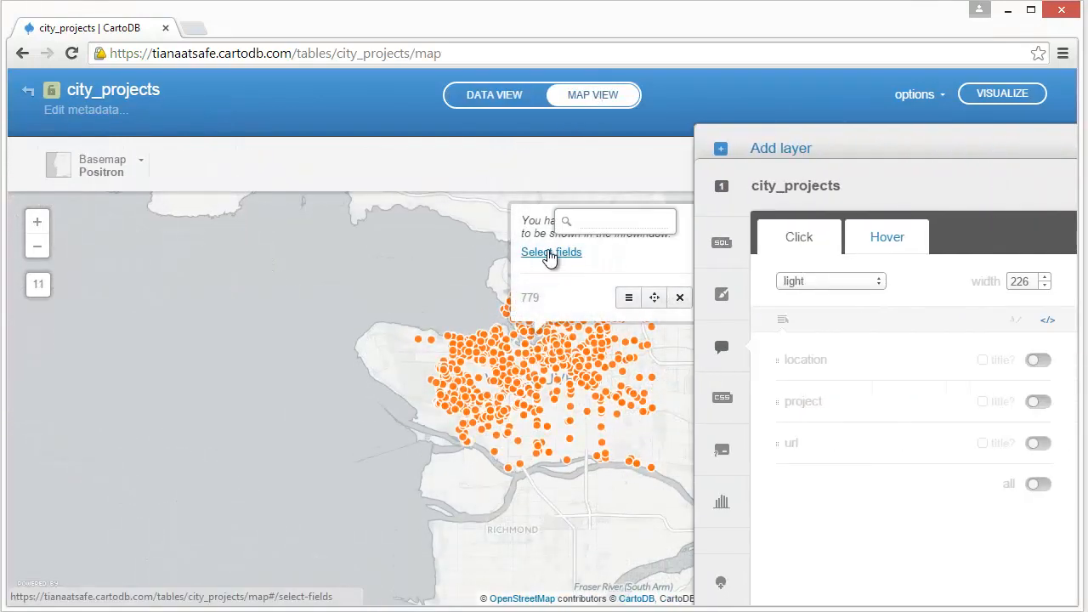
click(1037, 359)
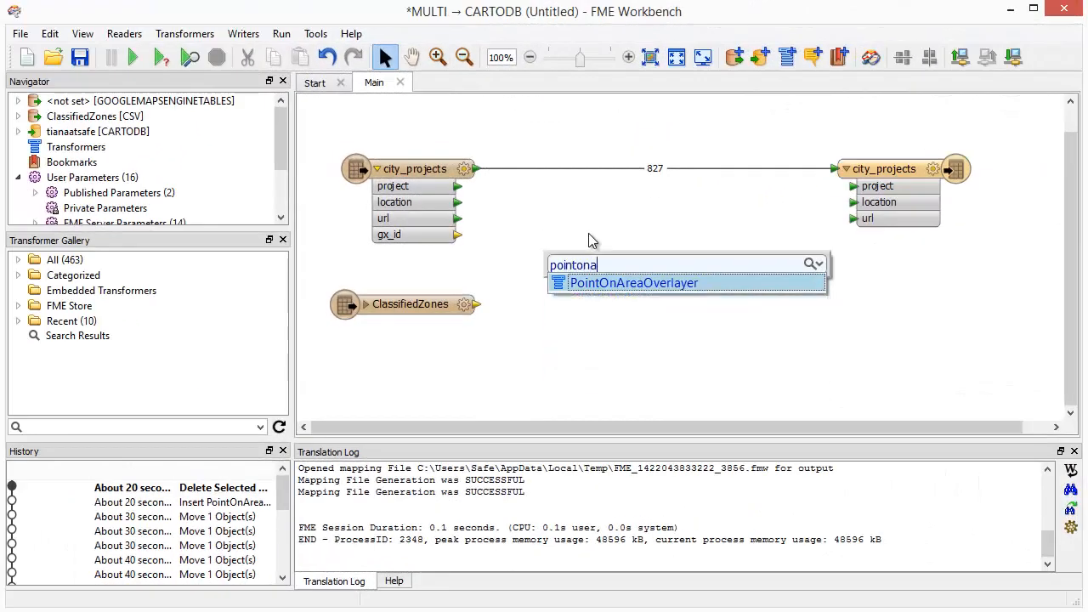
Wire a PointOnAreaOverlayer between the readers and CartoDB writer, then begin adding a Tester
click(633, 282)
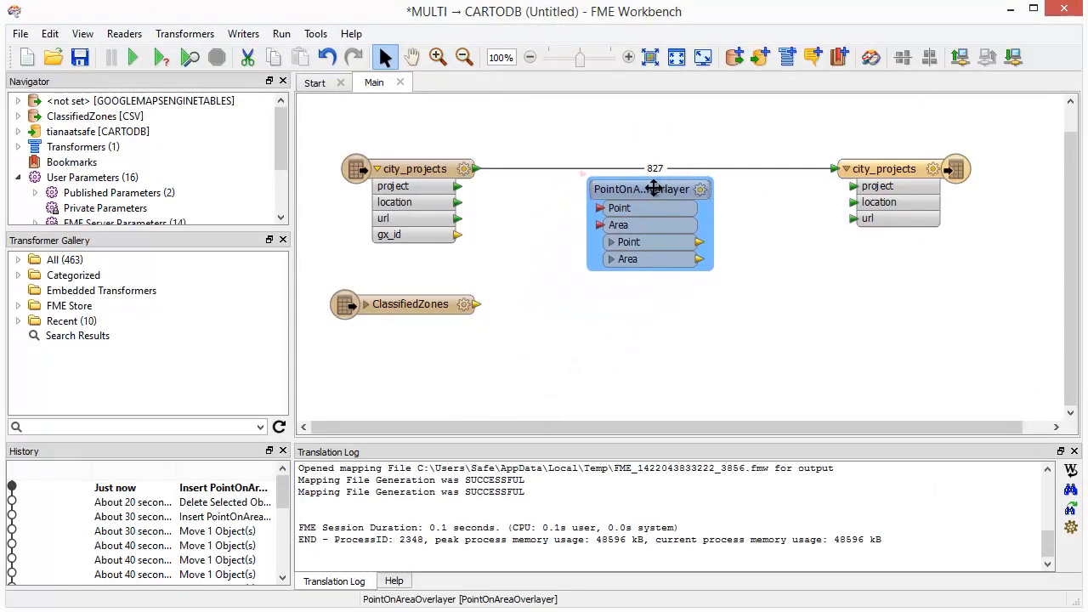
drag(651, 188, 616, 235)
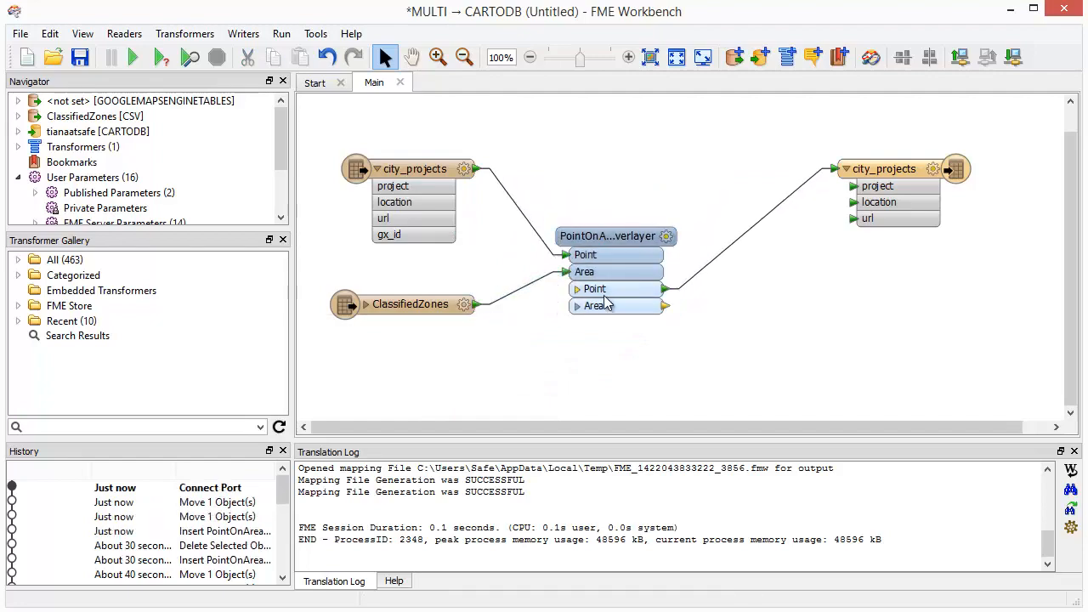
text(tester)
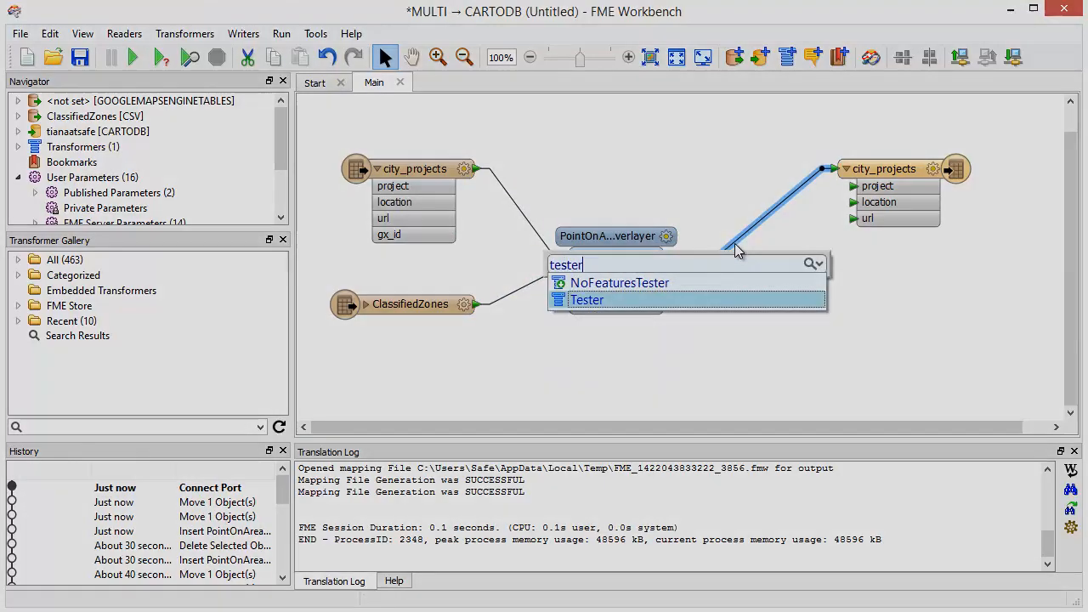